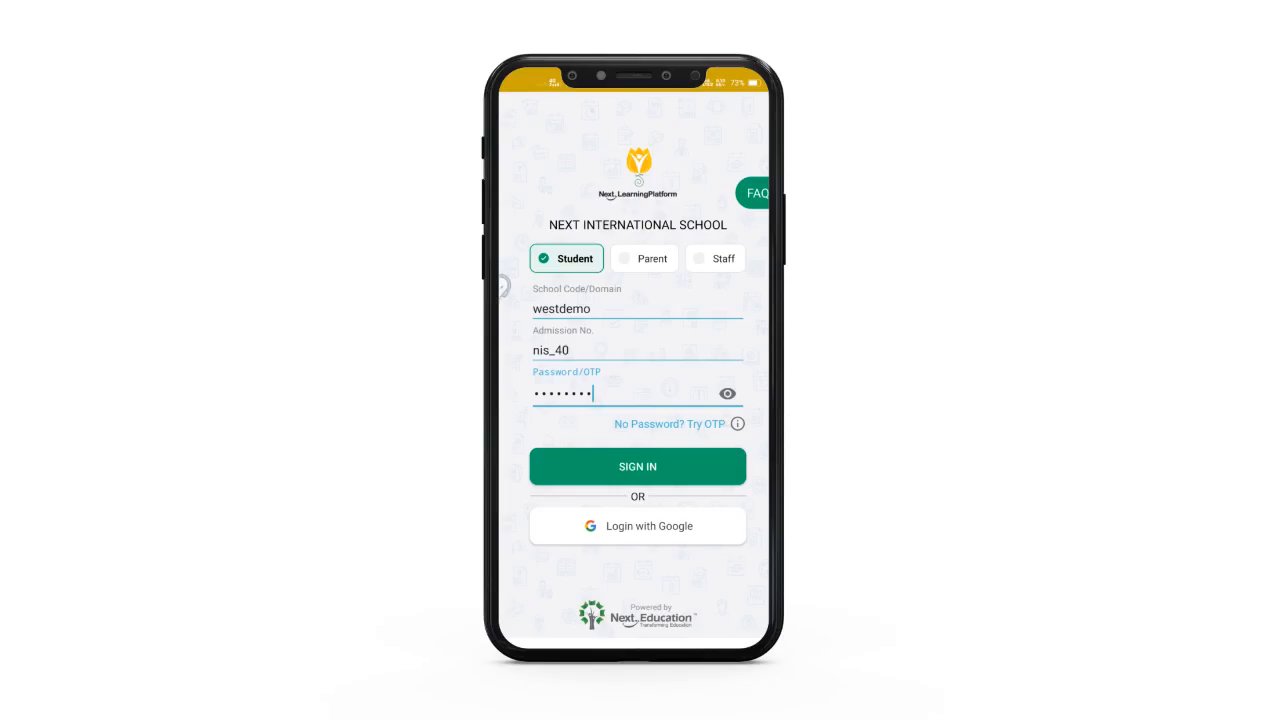
Sign in as the student and browse the Exam Corner examinations, opening one listed exam
{"action": "left_click", "coordinate": [636, 466]}
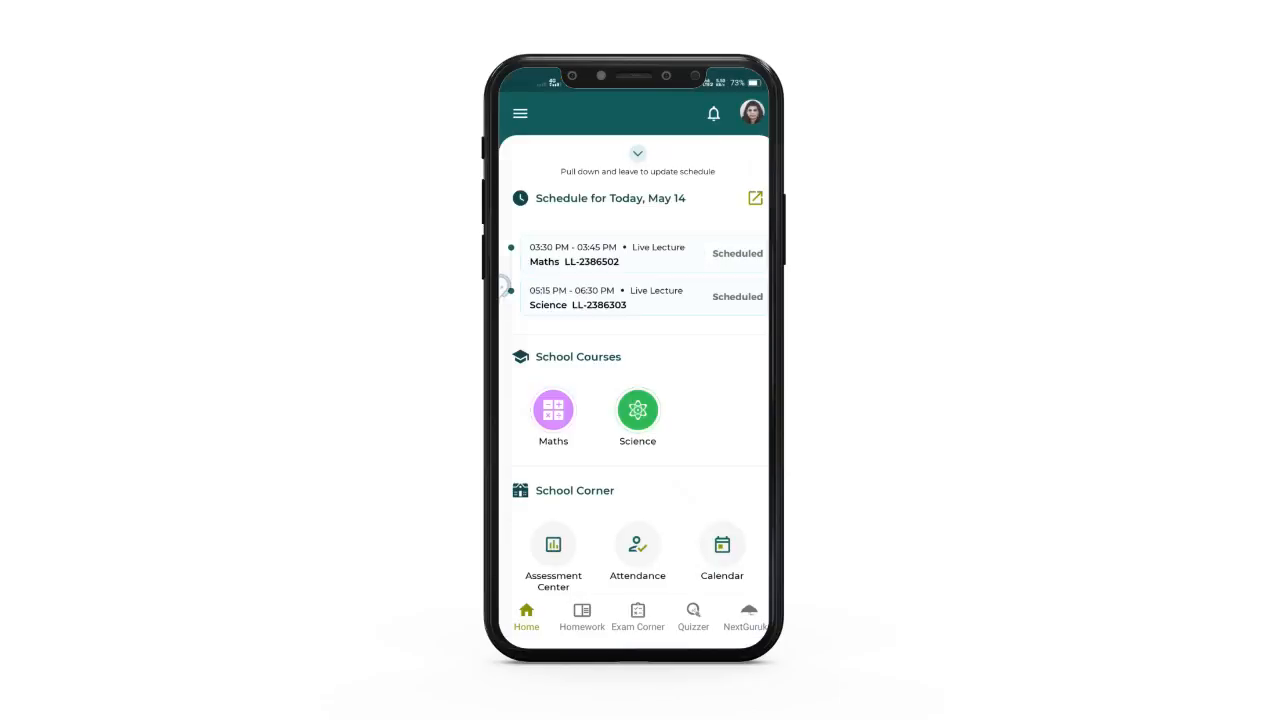
{"action": "left_click", "coordinate": [638, 616]}
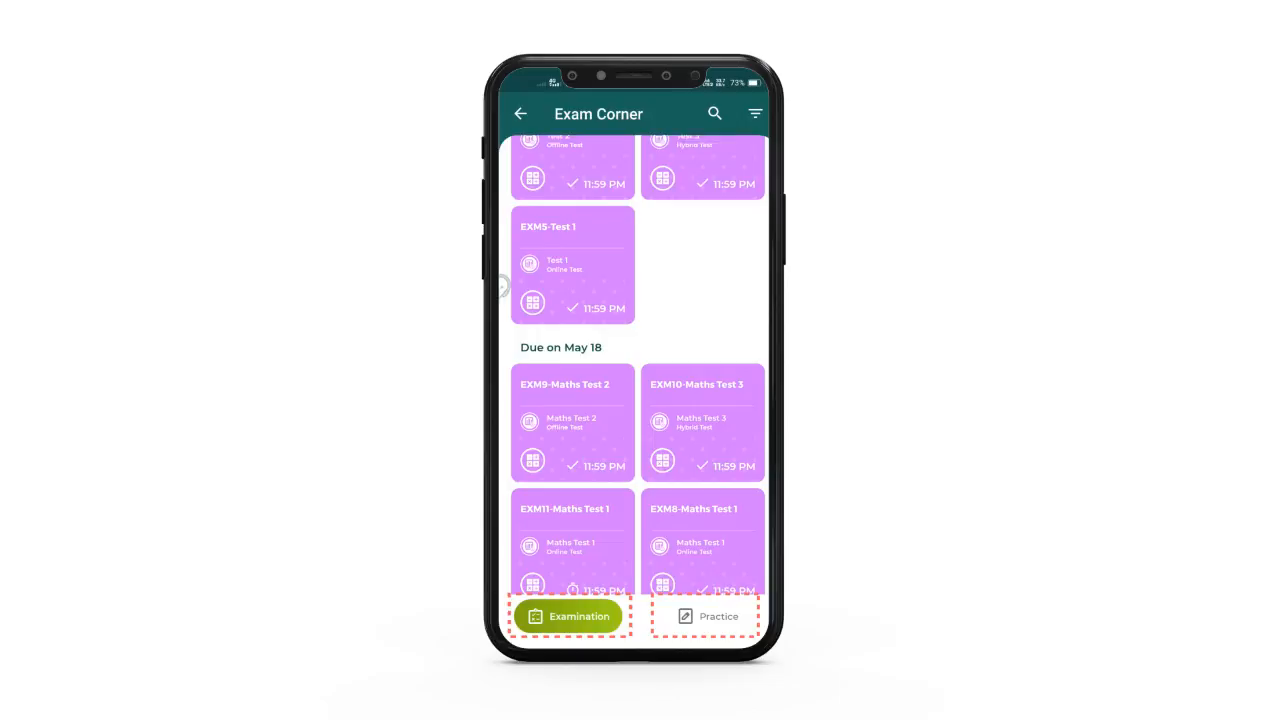
{"action": "scroll", "scroll_direction": "down", "scroll_amount": 3}
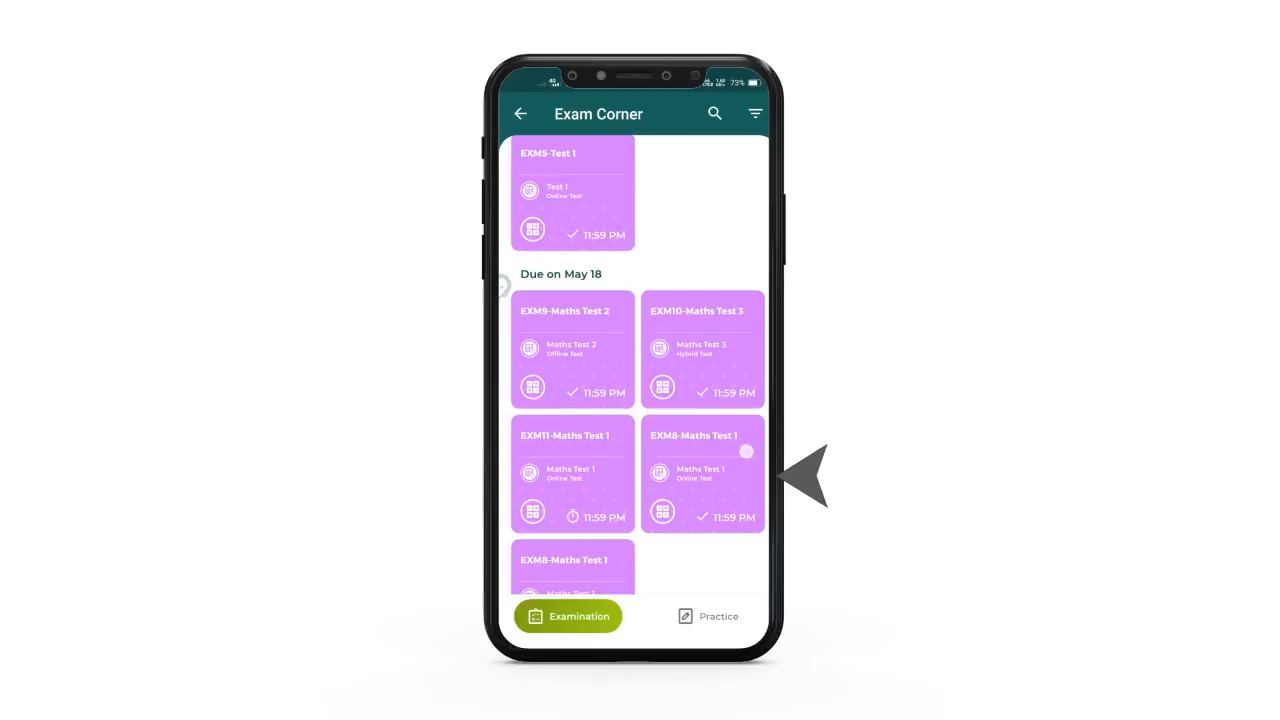
{"action": "left_click", "coordinate": [572, 472]}
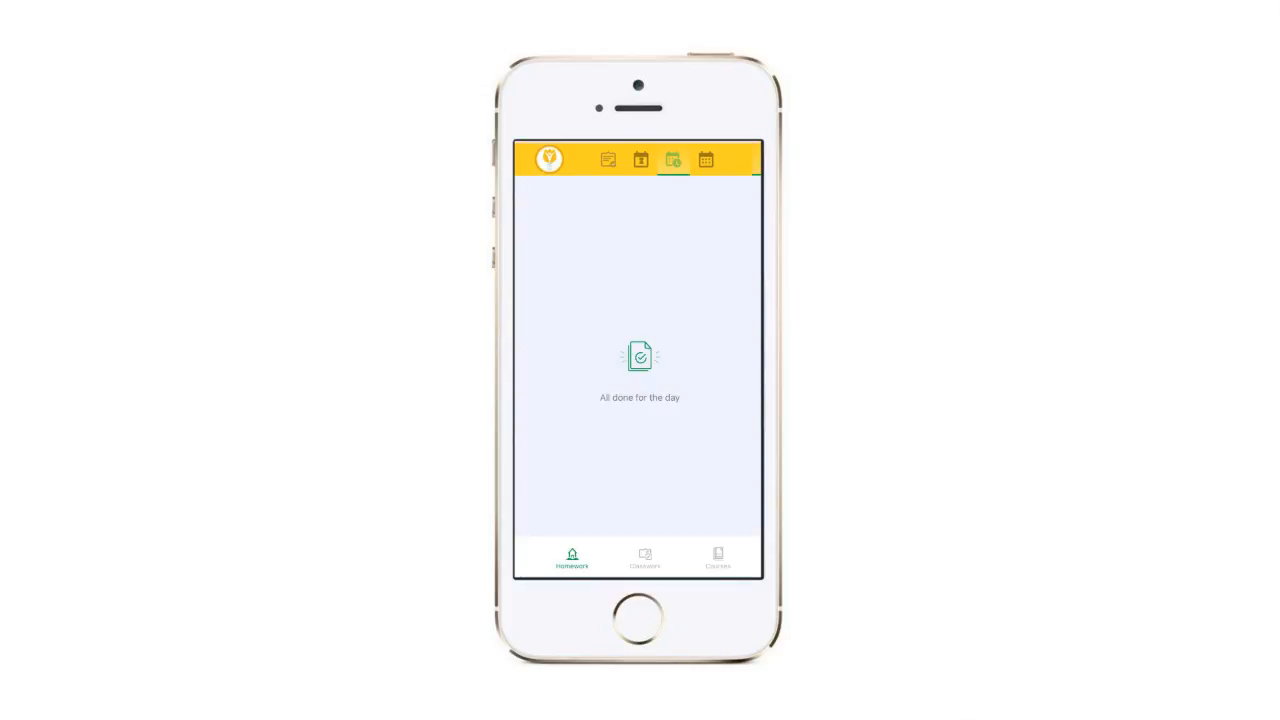
Show Upcoming exams and open EXM12-Test 1 to see its Test 1 assessment resource
{"action": "left_click", "coordinate": [704, 160]}
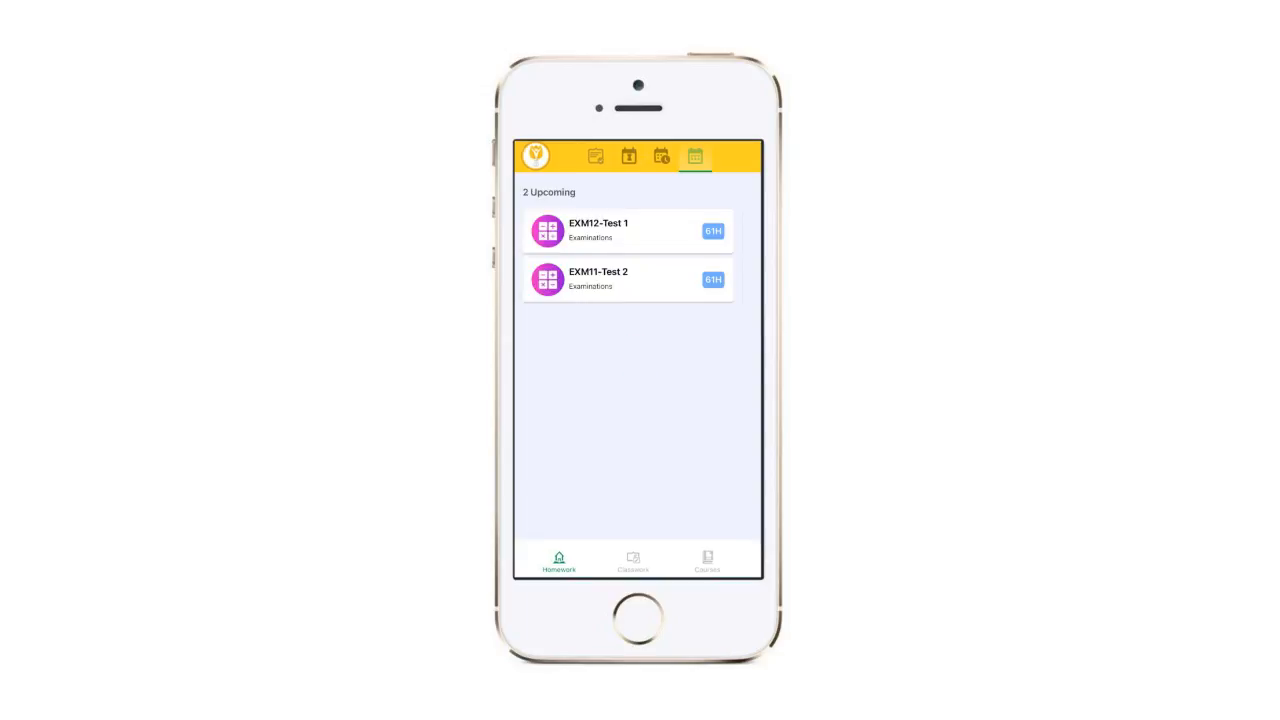
{"action": "left_click", "coordinate": [628, 232]}
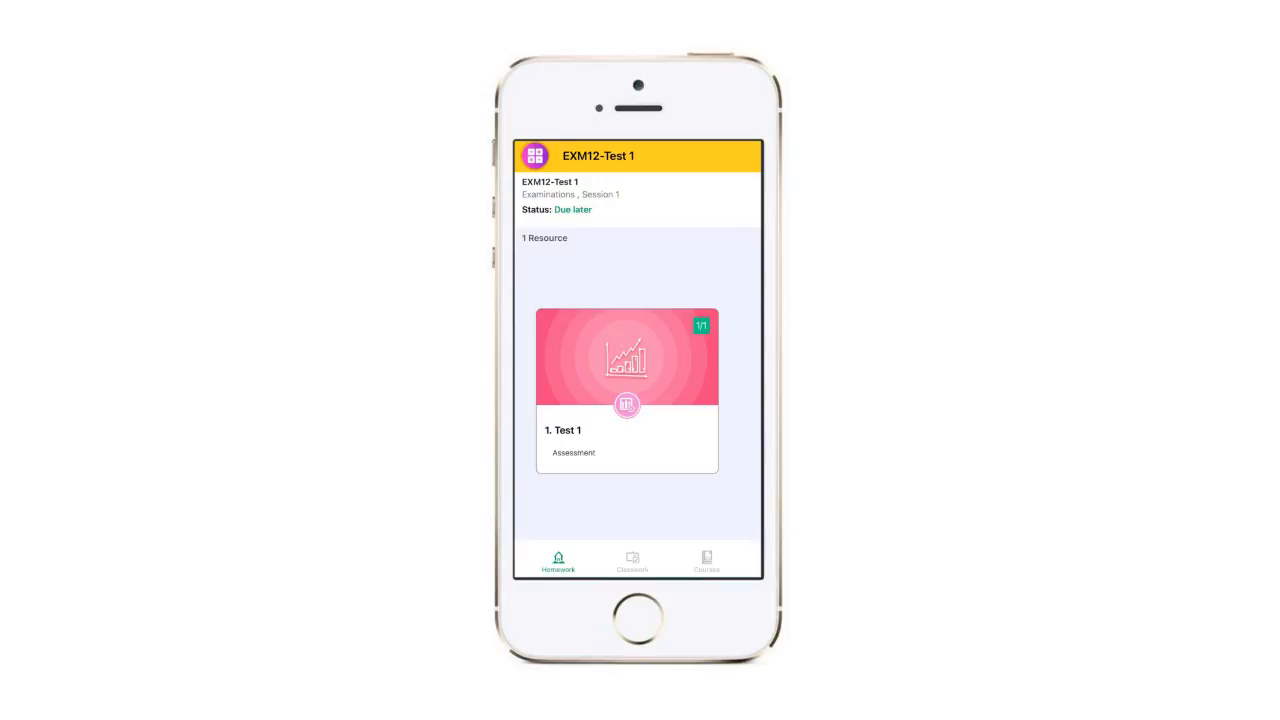
Begin Test 1 and take a snapshot for the camera and face-recognition check
{"action": "left_click", "coordinate": [628, 390]}
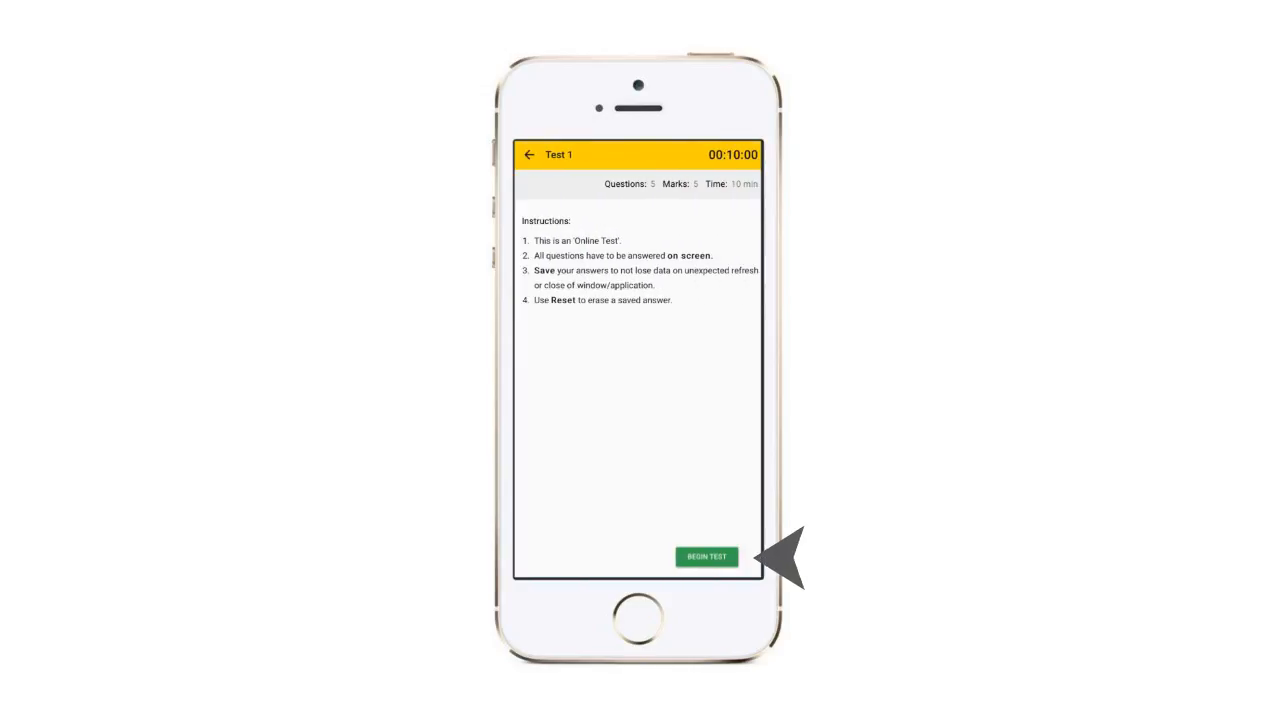
{"action": "left_click", "coordinate": [706, 556]}
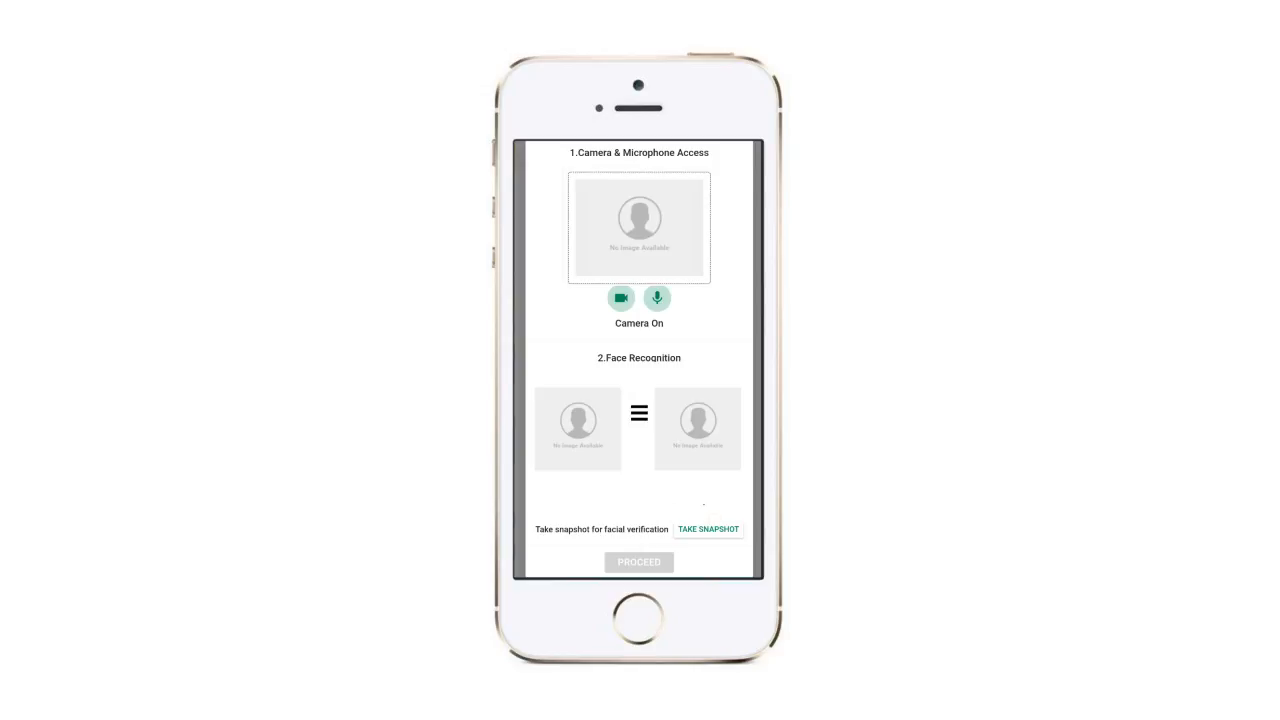
{"action": "left_click", "coordinate": [708, 528]}
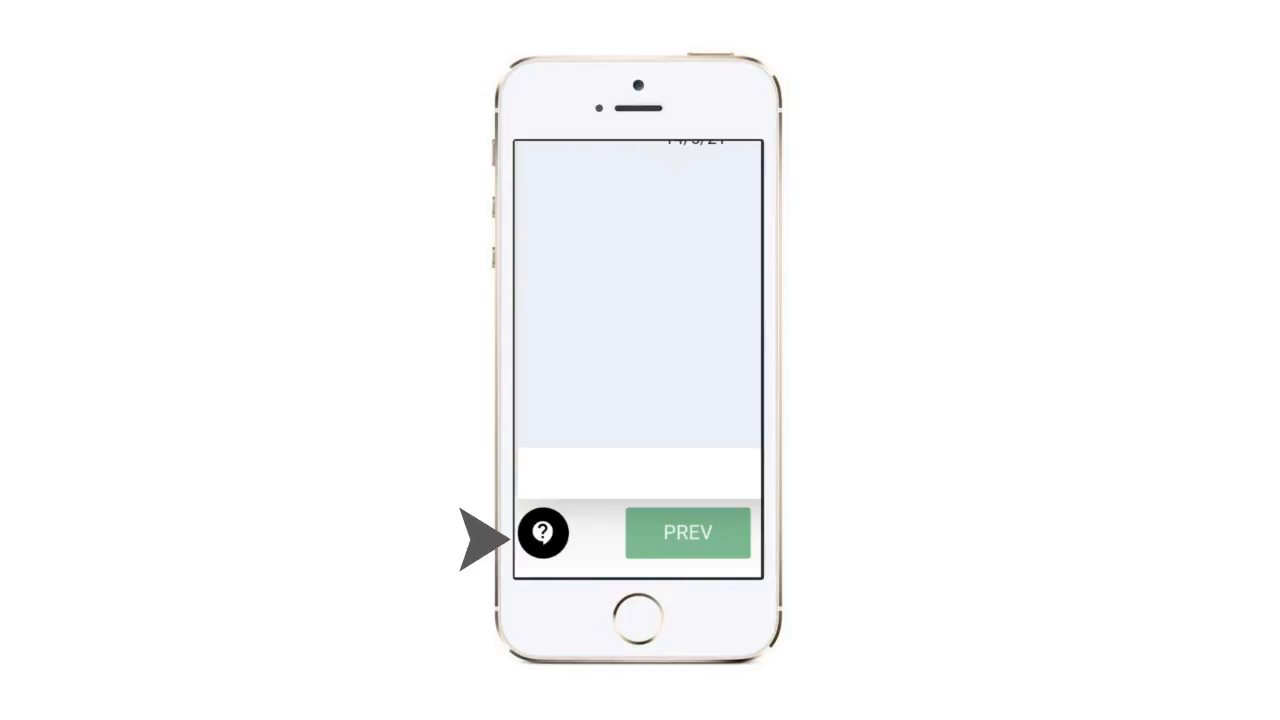
Send a 'Hi' message to the proctor from the in-test help chat
{"action": "left_click", "coordinate": [544, 532]}
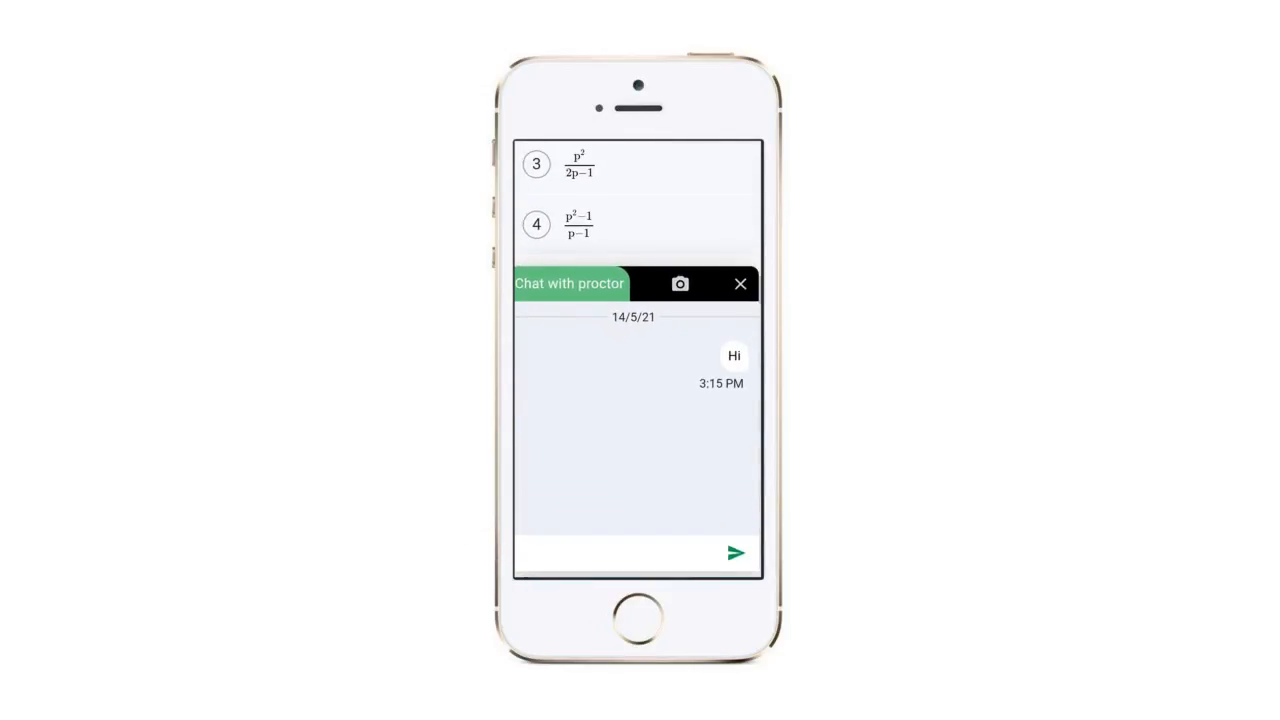
{"action": "left_click", "coordinate": [680, 284]}
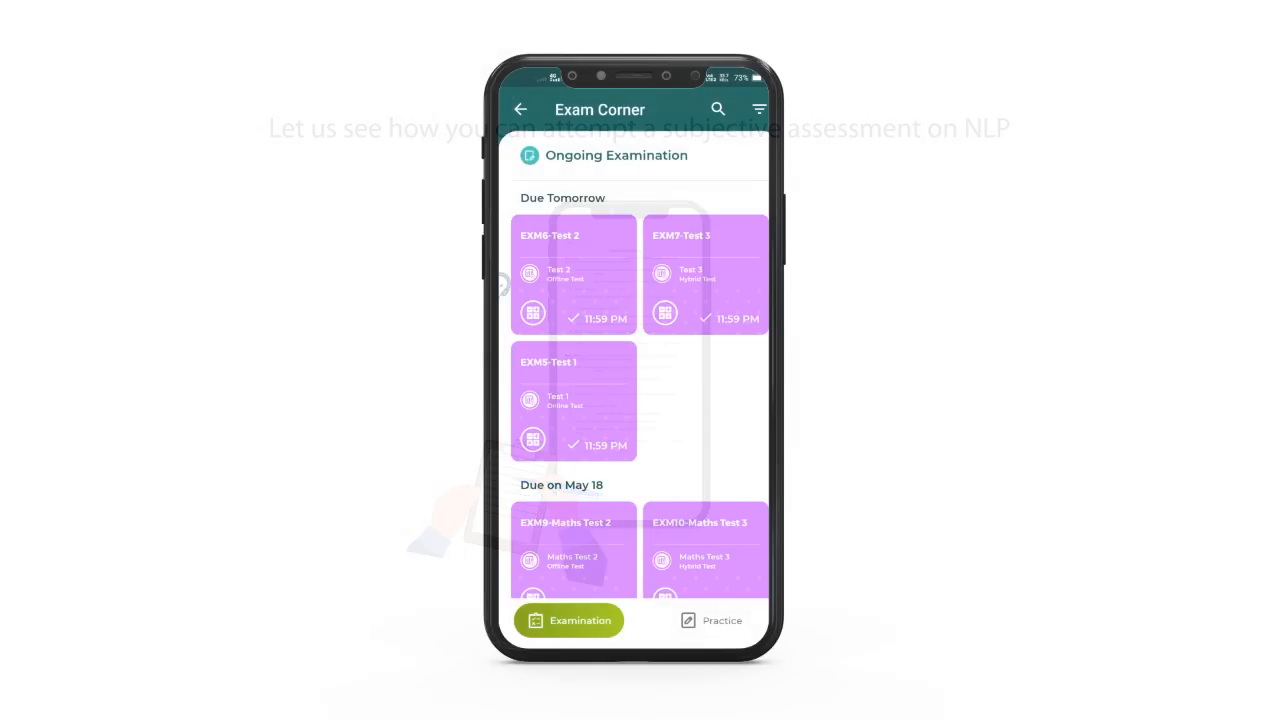
Open the proctored Maths test, agree to the rules and proceed after the face snapshot matches
{"action": "scroll", "scroll_direction": "down", "scroll_amount": 3}
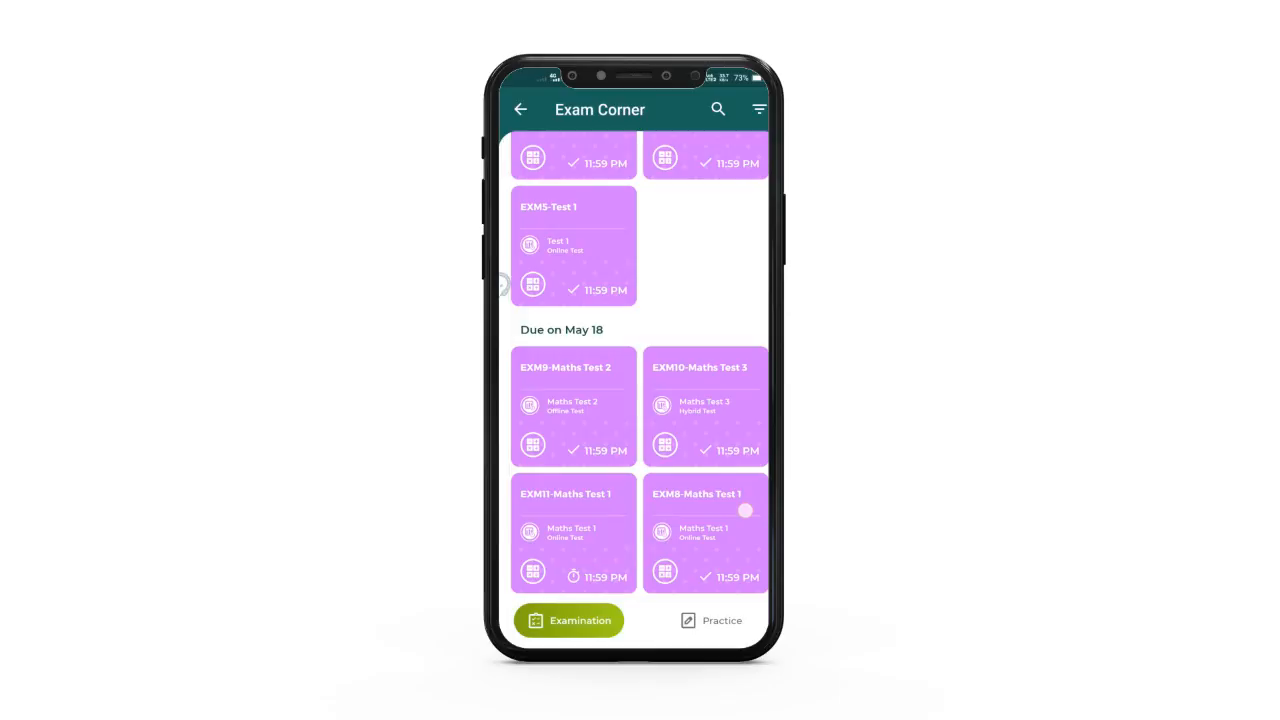
{"action": "left_click", "coordinate": [704, 532]}
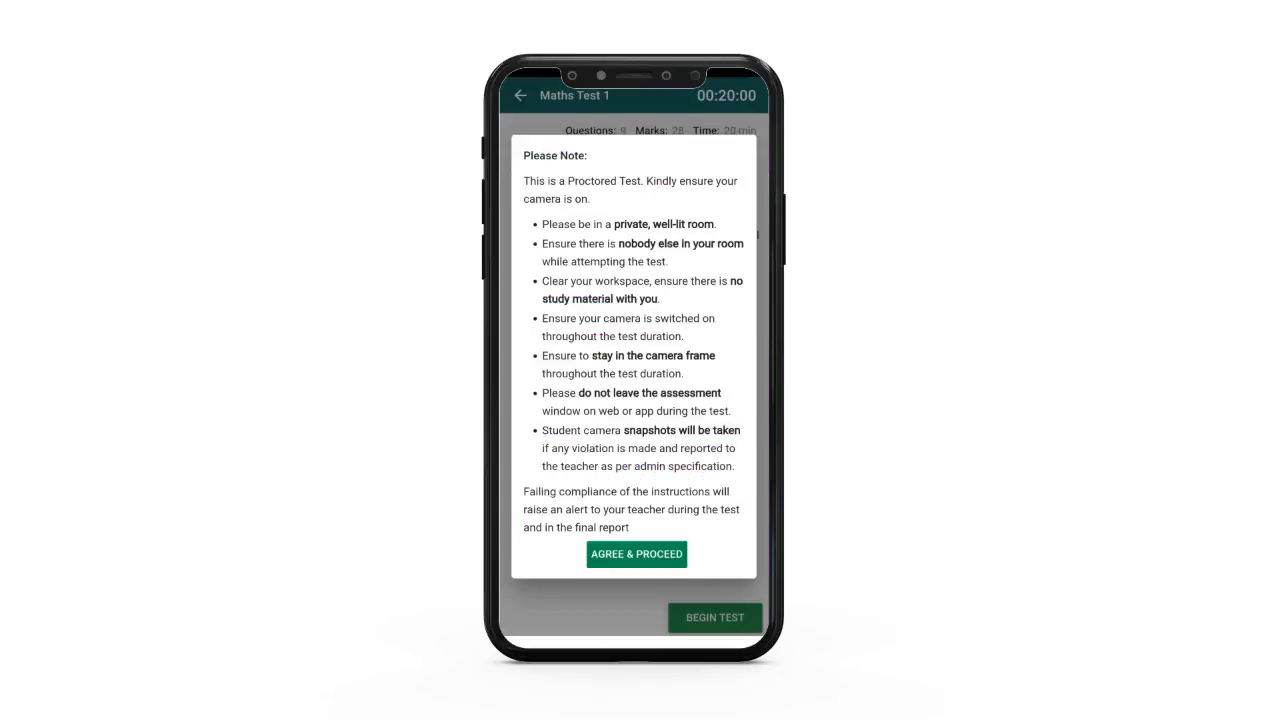
{"action": "left_click", "coordinate": [636, 554]}
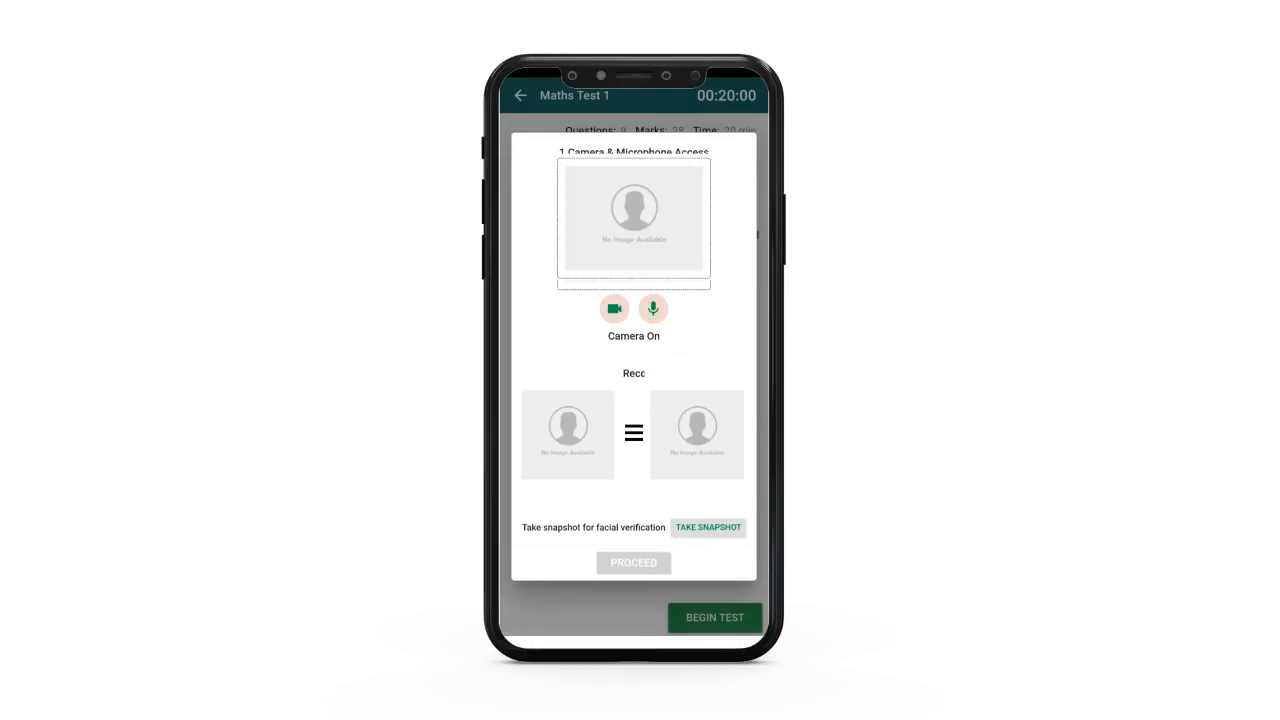
{"action": "left_click", "coordinate": [708, 528]}
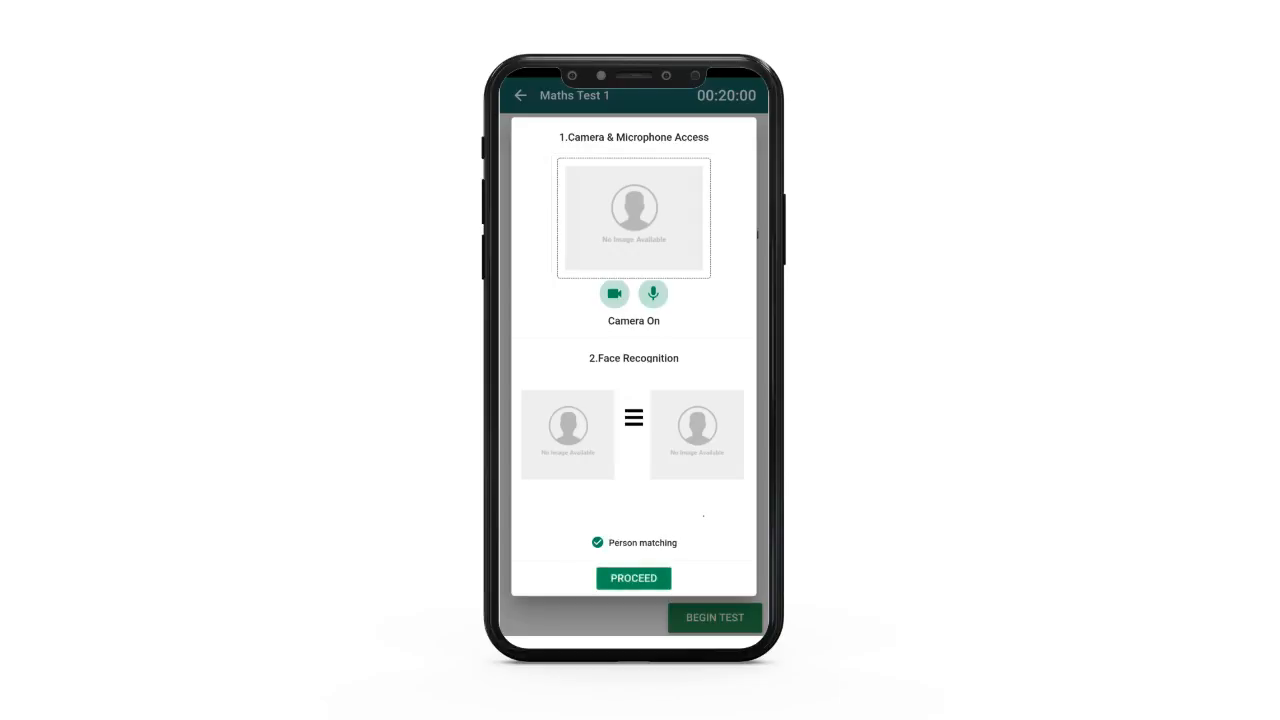
{"action": "left_click", "coordinate": [632, 578]}
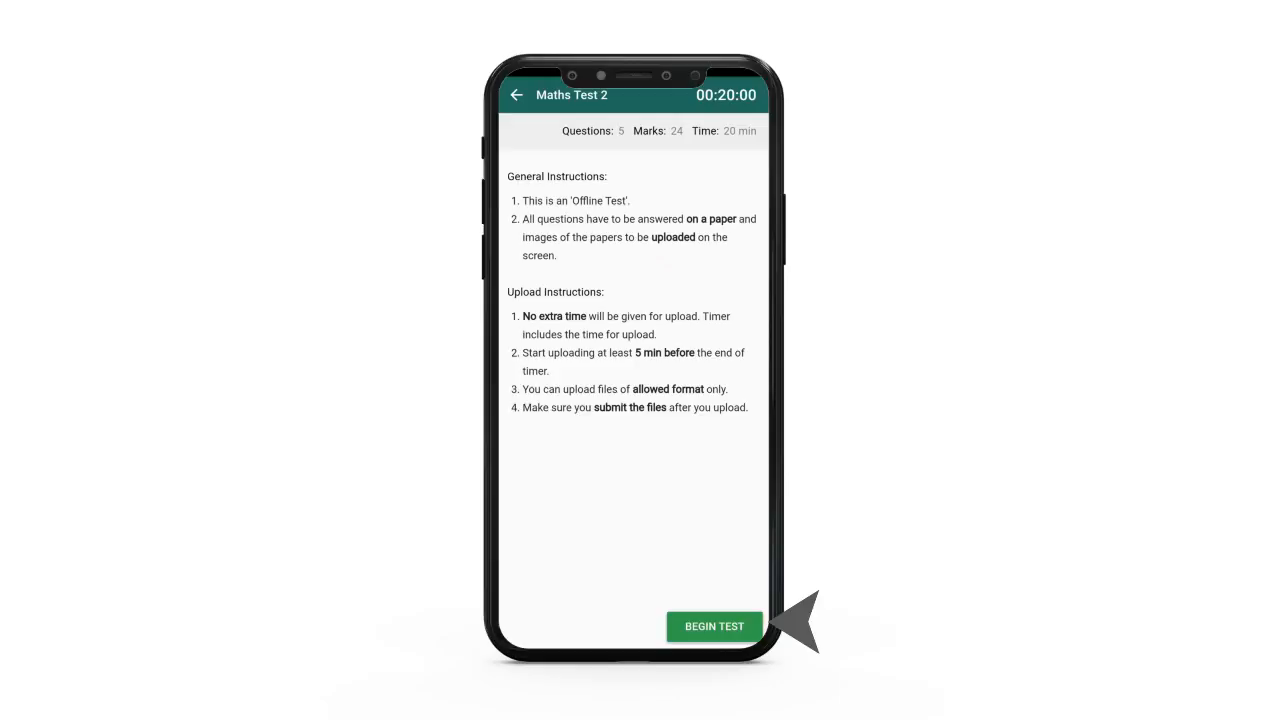
Begin Maths Test 2 and move past Section 1 questions to the Upload Answers screen
{"action": "left_click", "coordinate": [712, 626]}
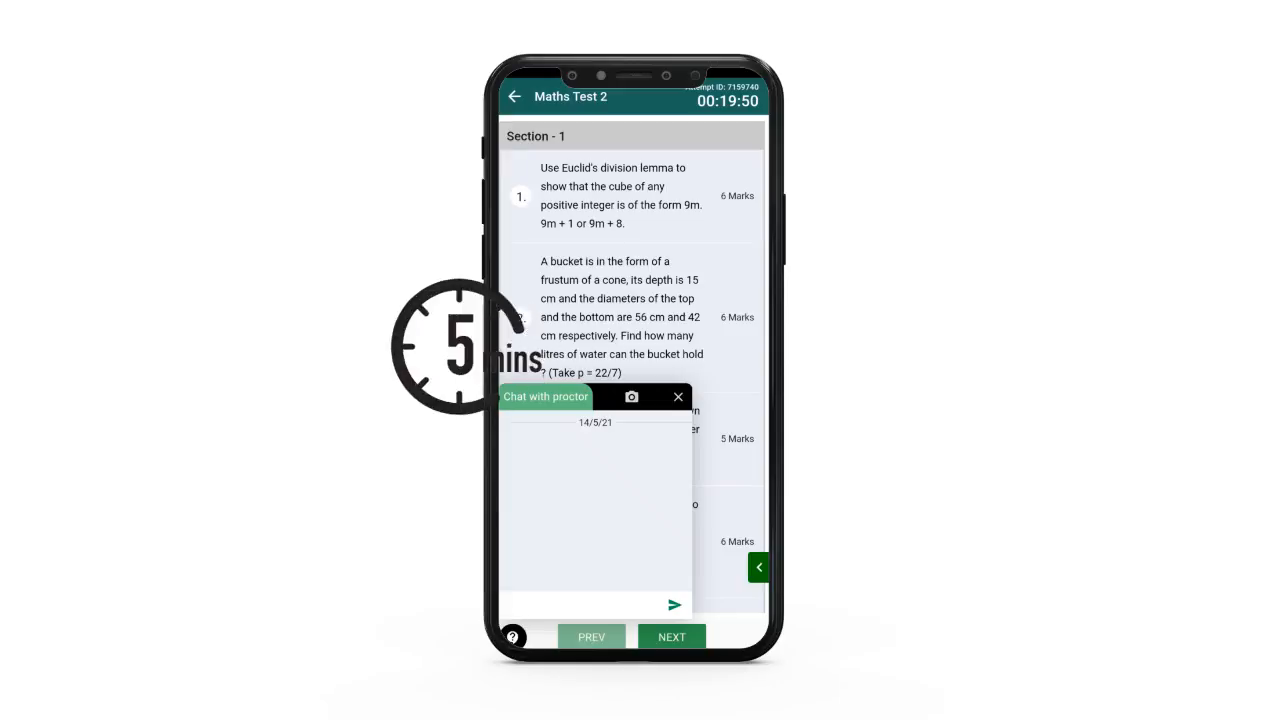
{"action": "left_click", "coordinate": [678, 396]}
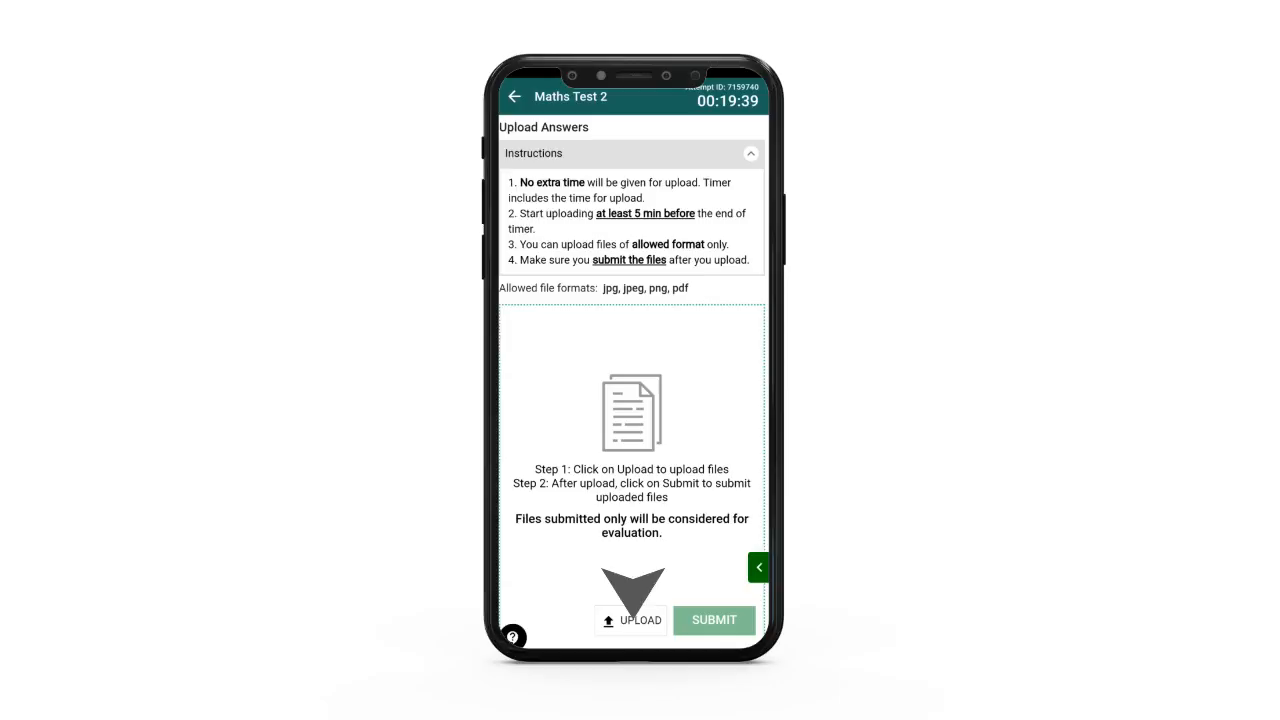
Try uploading an answer from Device Storage and return without selecting a file
{"action": "left_click", "coordinate": [640, 620]}
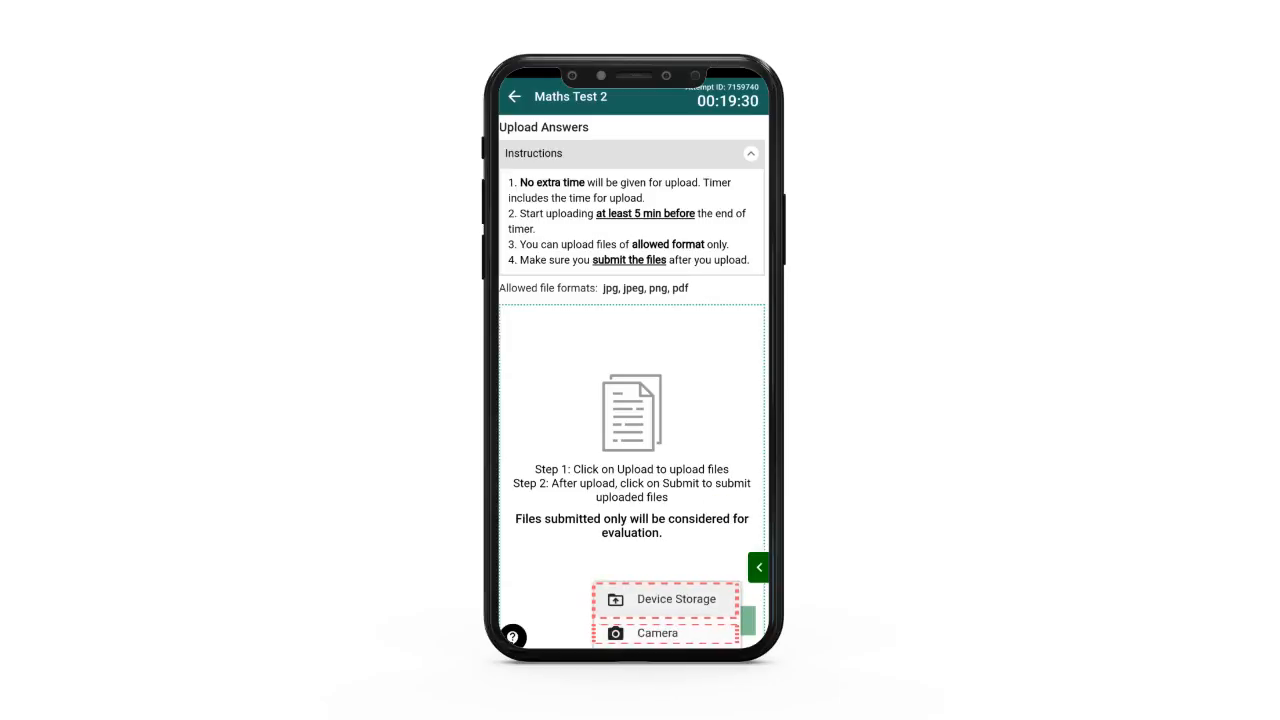
{"action": "left_click", "coordinate": [678, 598]}
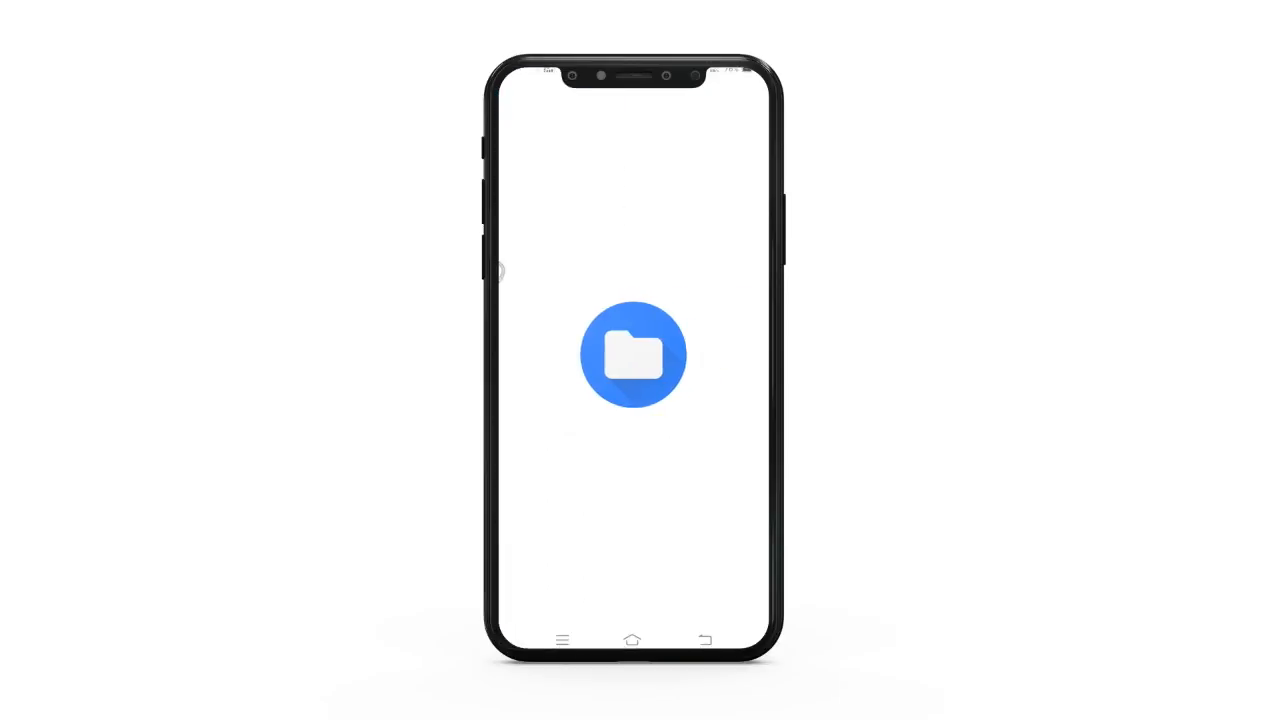
{"action": "left_click", "coordinate": [632, 356]}
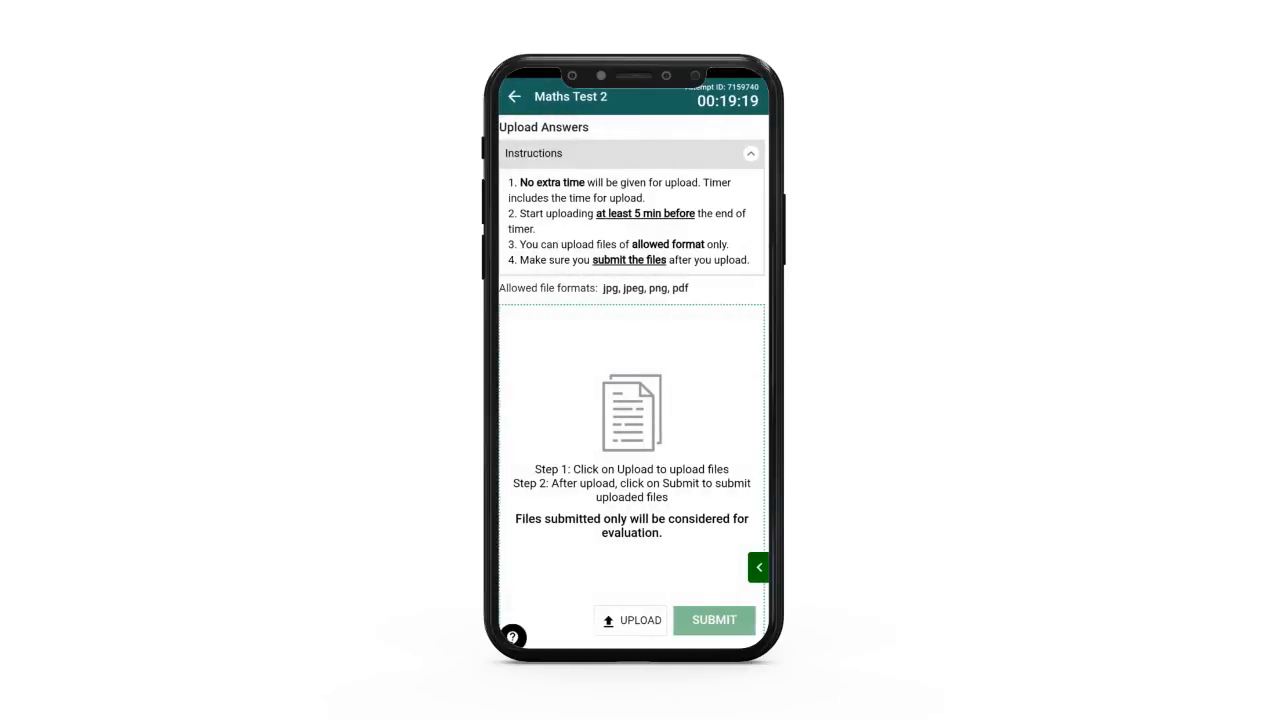
Capture a photo of the answers with the camera and upload it as camera-0.png
{"action": "left_click", "coordinate": [632, 620]}
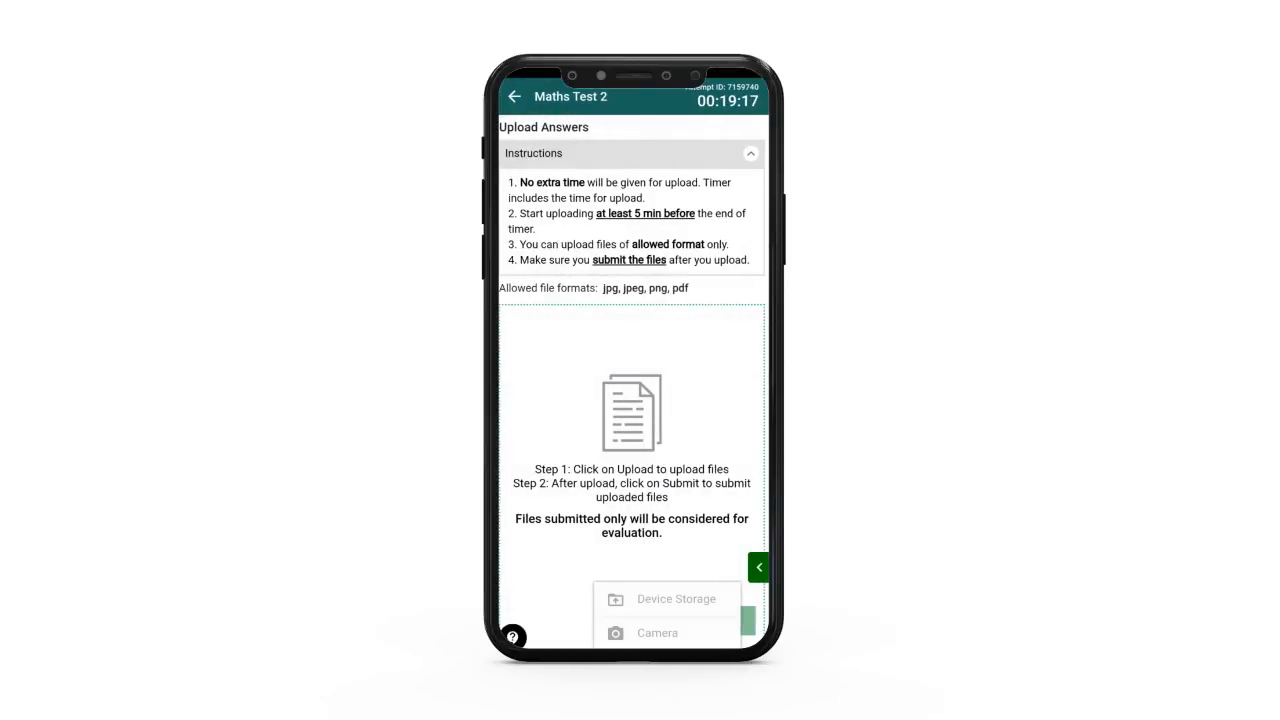
{"action": "left_click", "coordinate": [656, 632]}
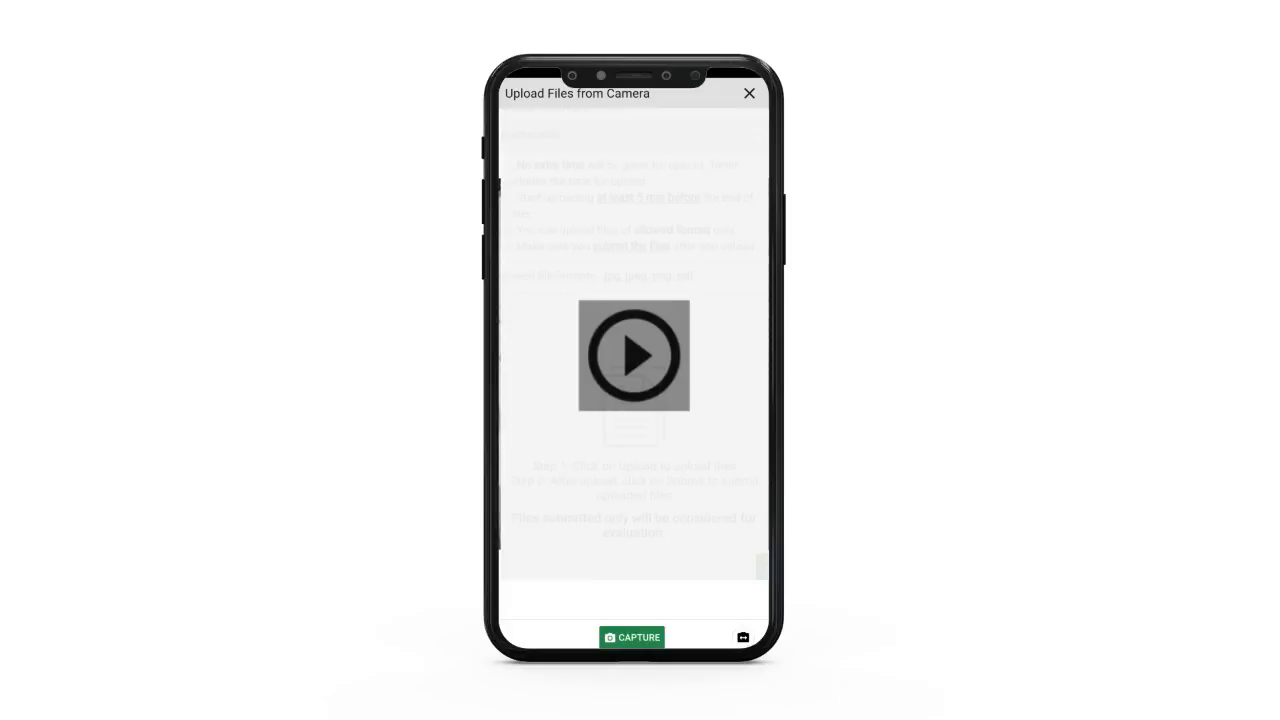
{"action": "left_click", "coordinate": [632, 636]}
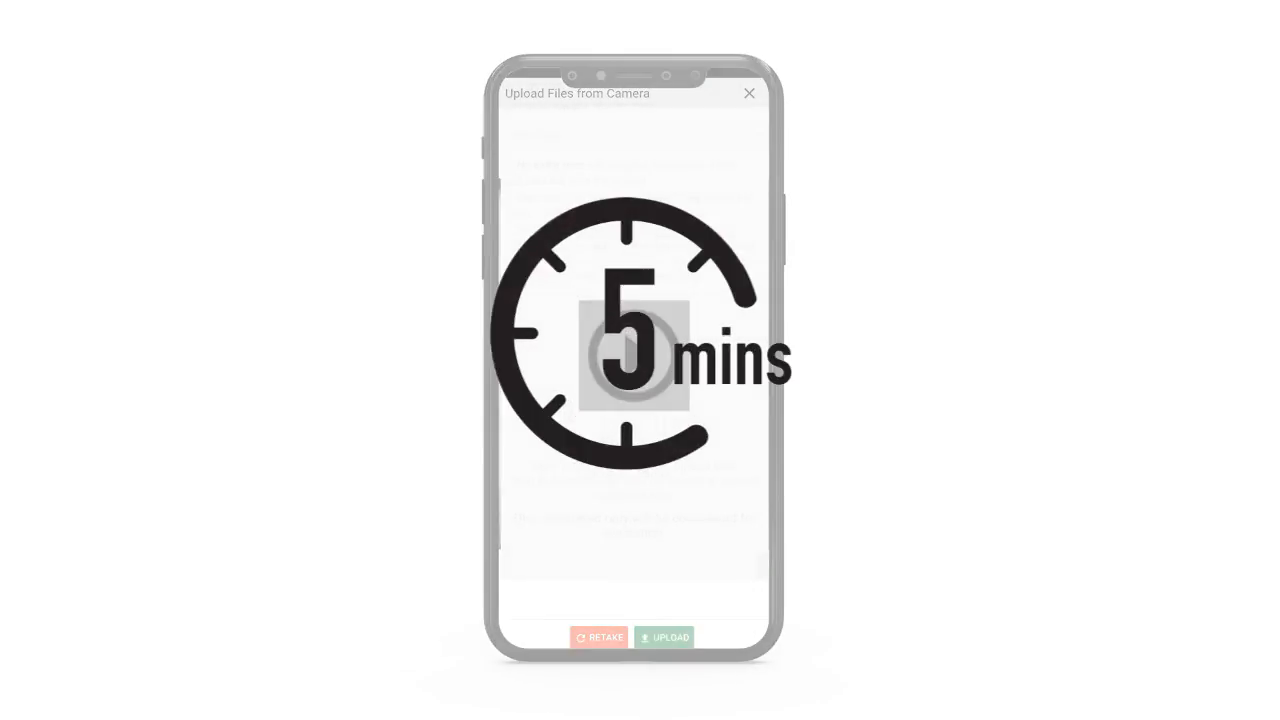
{"action": "left_click", "coordinate": [664, 636]}
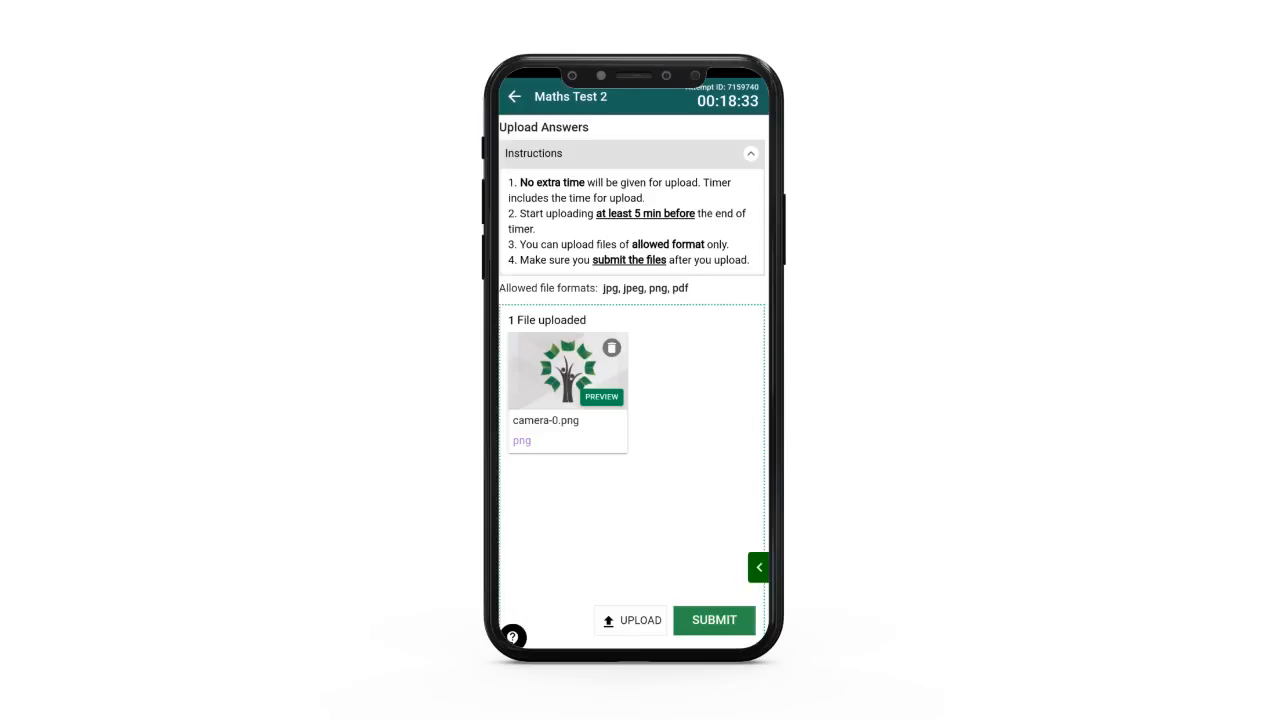
Submit the uploaded file, end Maths Test 2 and return to its page showing Completed
{"action": "left_click", "coordinate": [712, 620]}
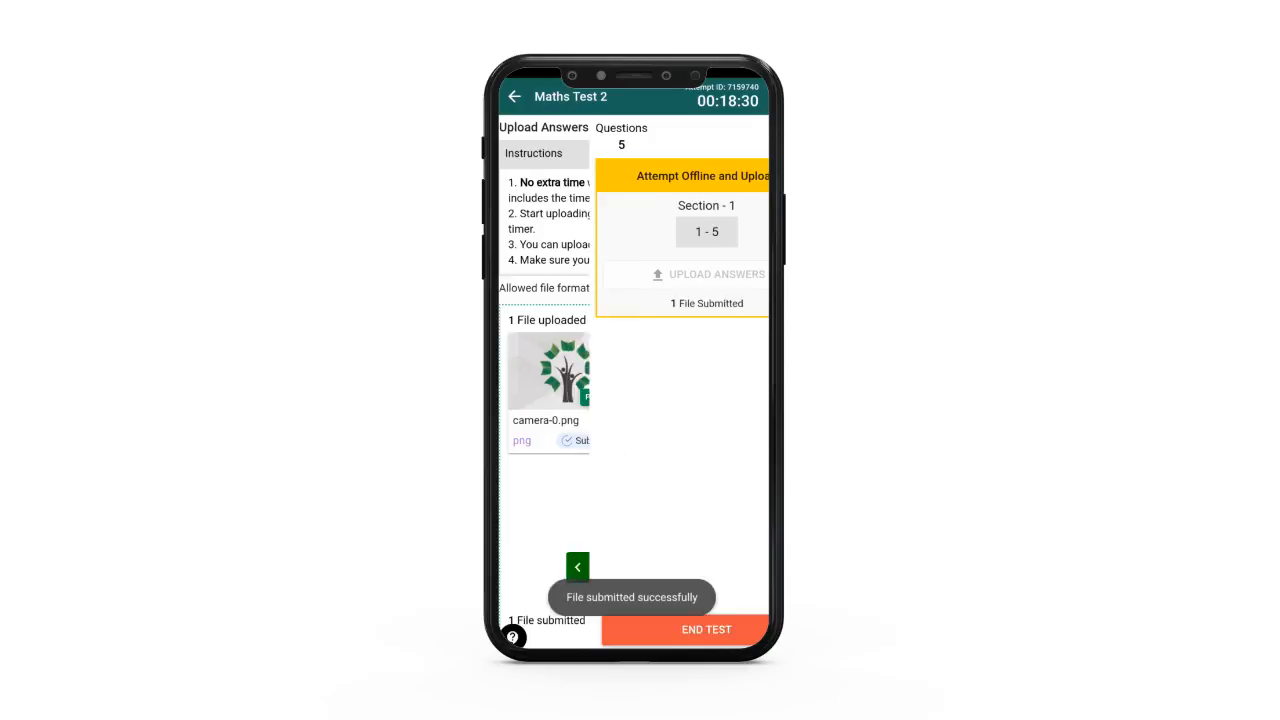
{"action": "left_click", "coordinate": [706, 628]}
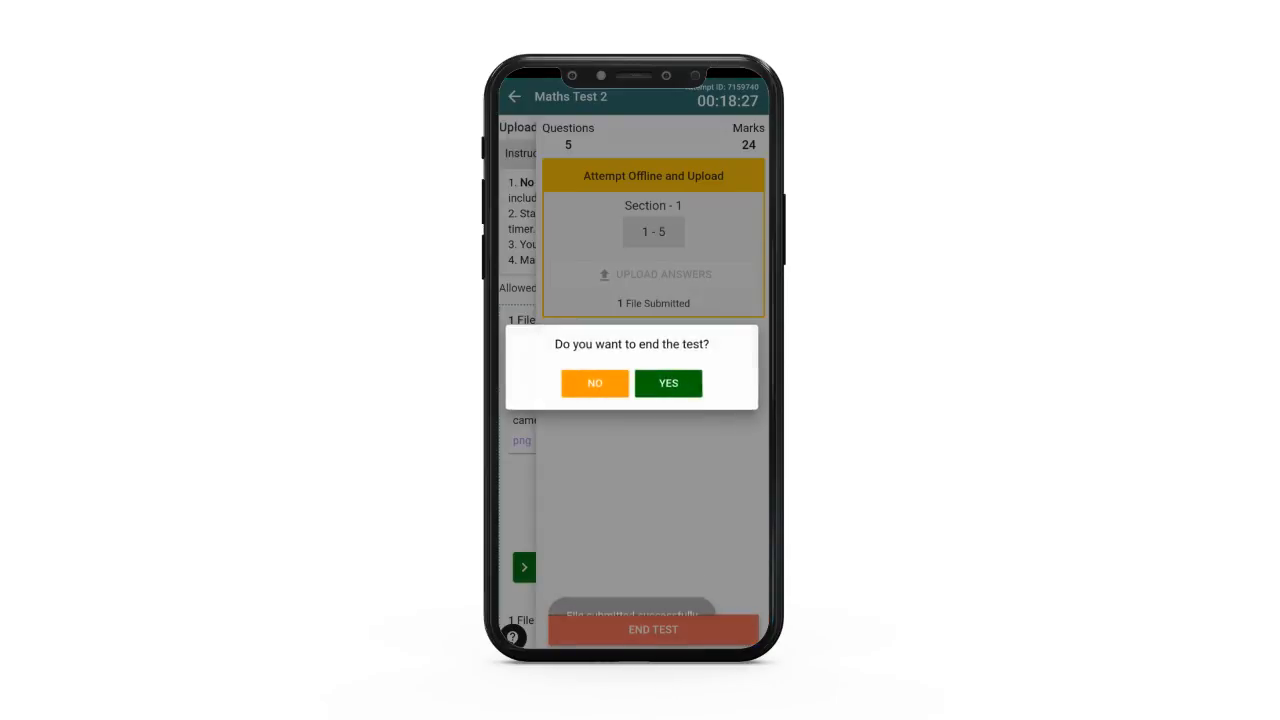
{"action": "left_click", "coordinate": [668, 384]}
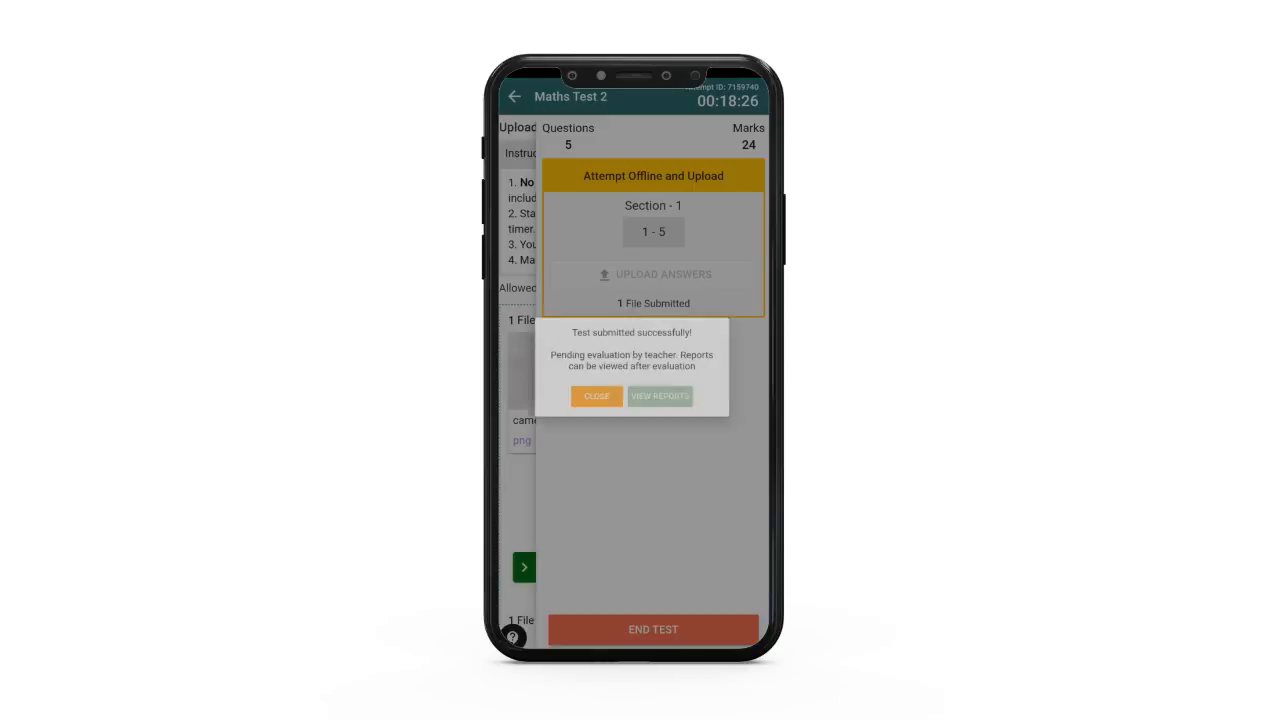
{"action": "left_click", "coordinate": [596, 396]}
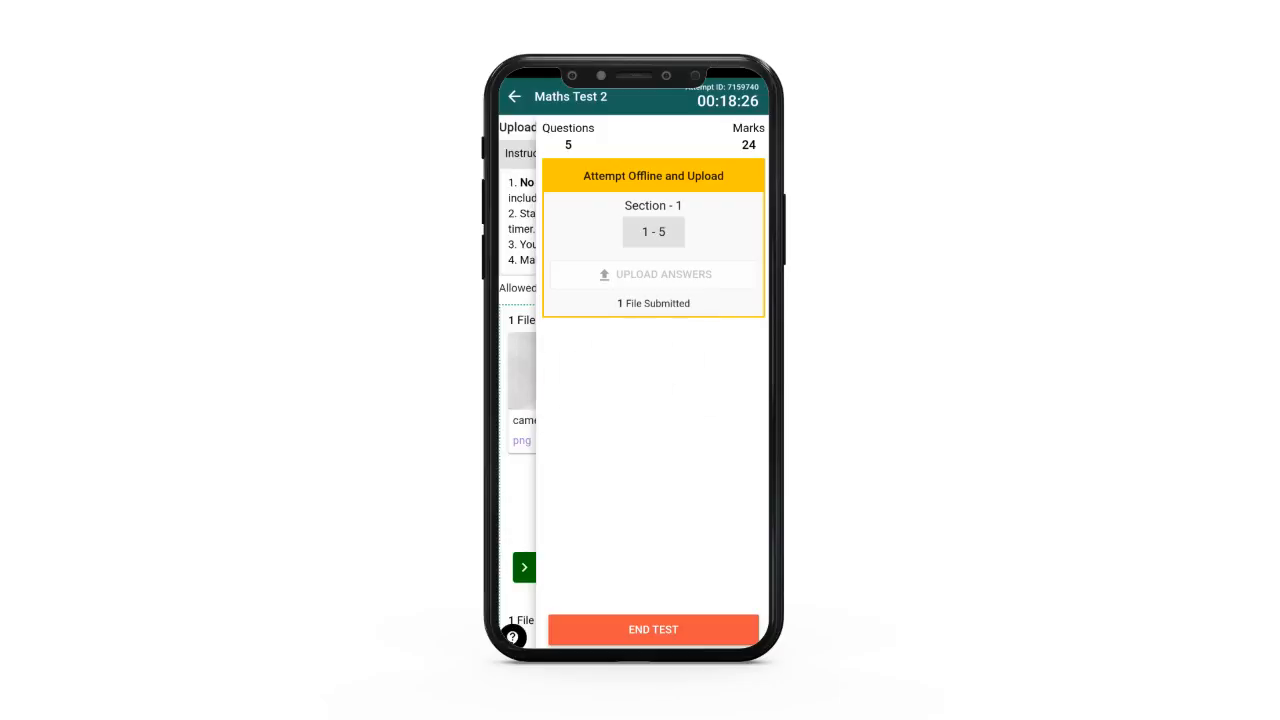
{"action": "left_click", "coordinate": [652, 628]}
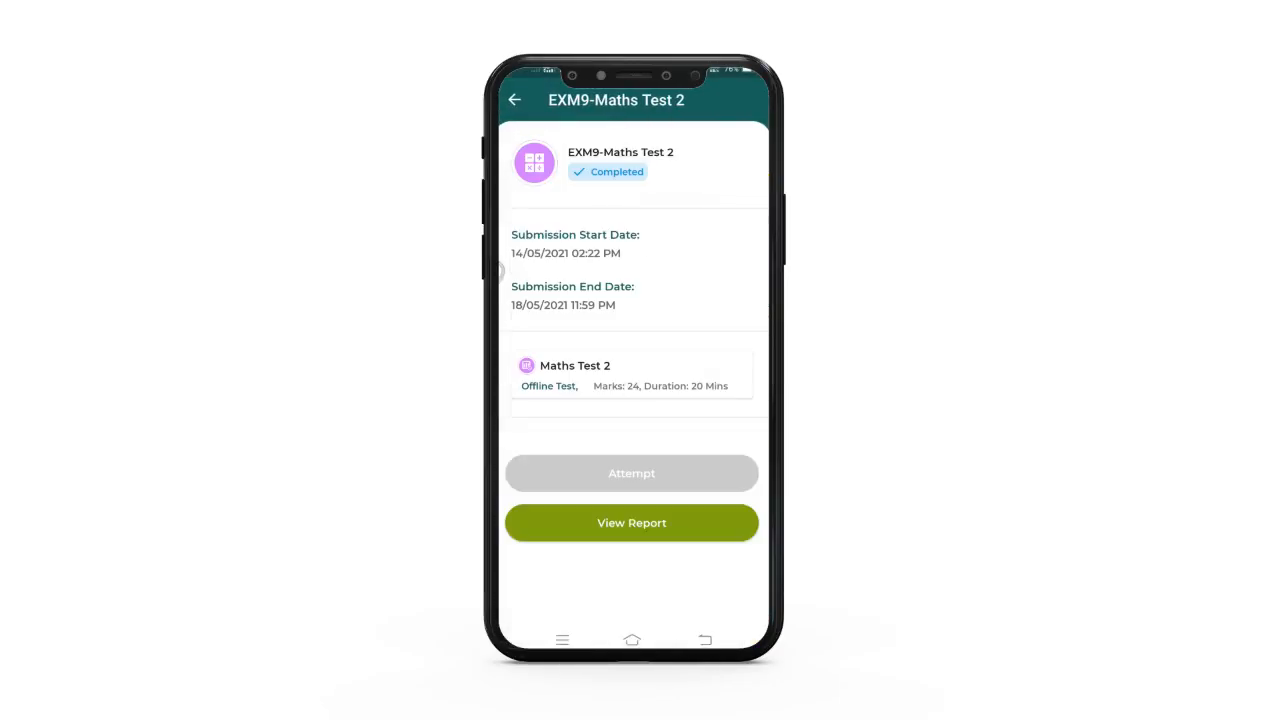